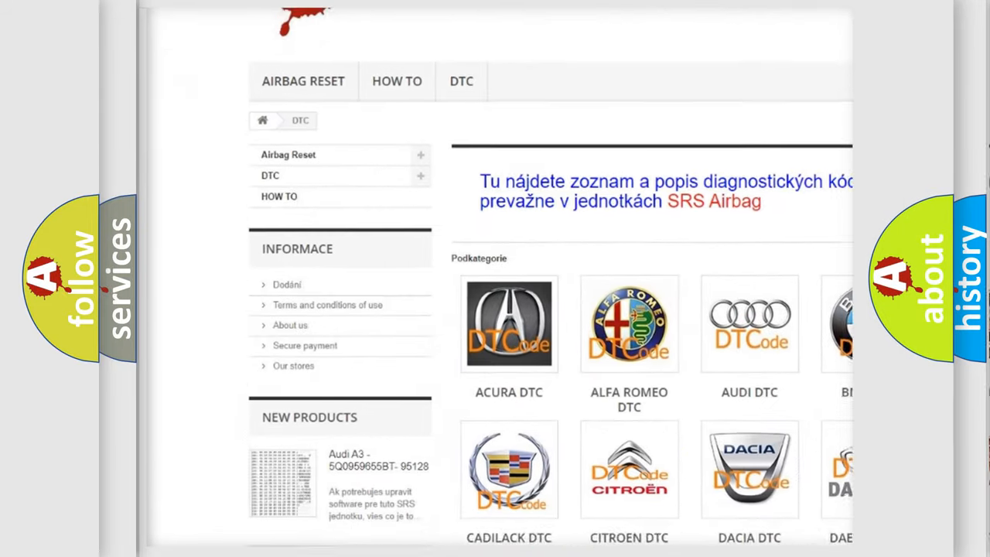
scroll(down, 3)
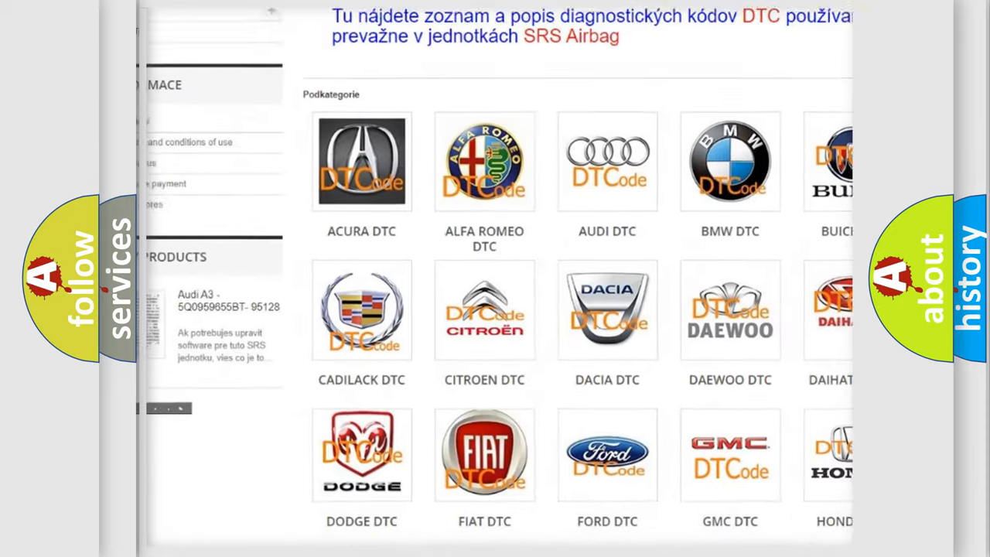
scroll(down, 3)
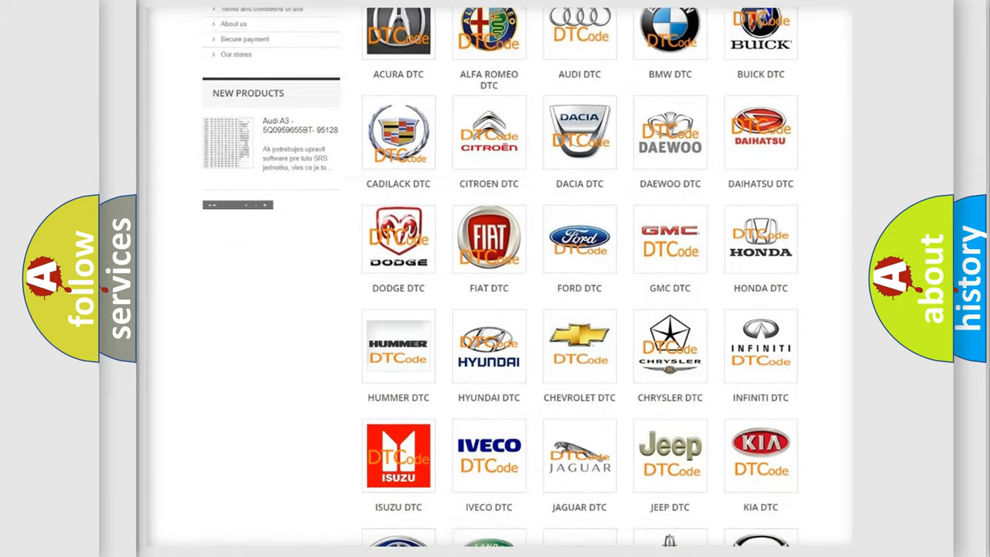
scroll(down, 3)
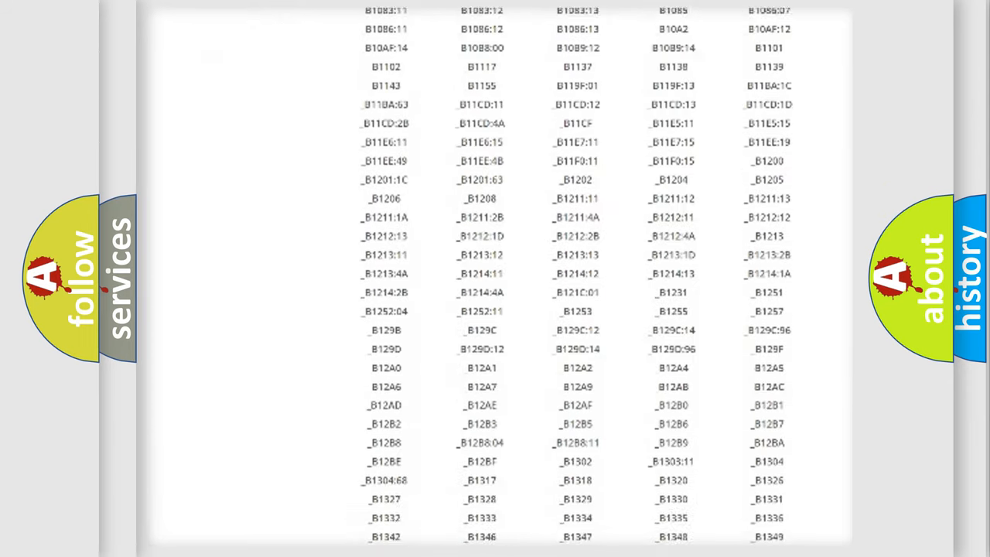
scroll(down, 3)
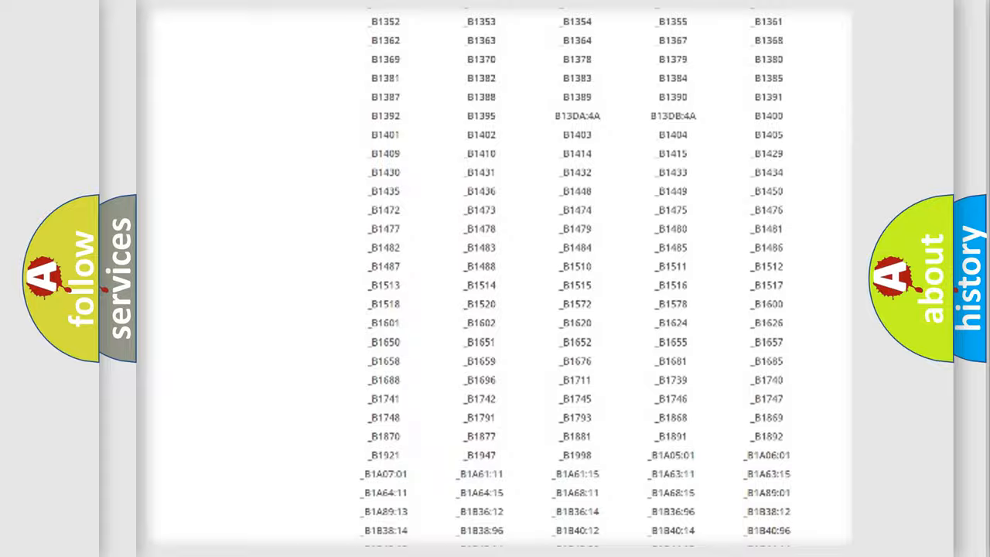